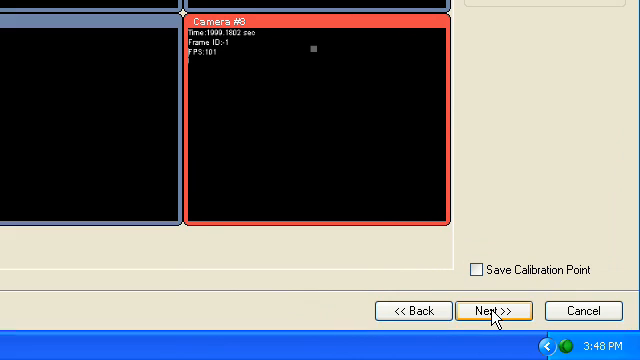
Advance the Camera Calibration Wizard to the Wand Data capture page
left_click(494, 312)
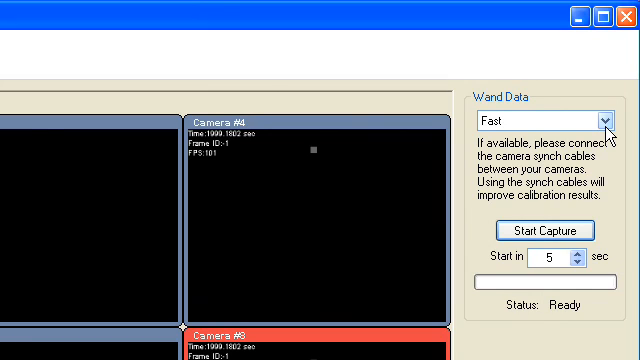
left_click(610, 120)
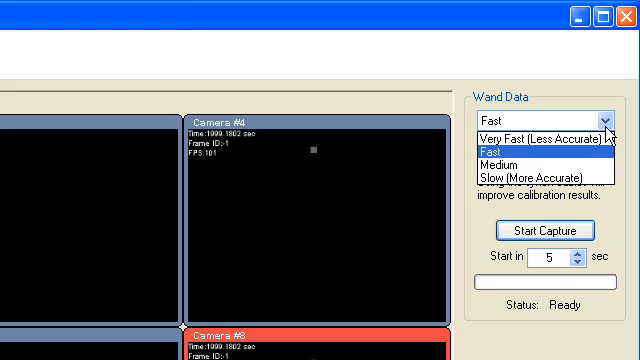
mouse_move(548, 162)
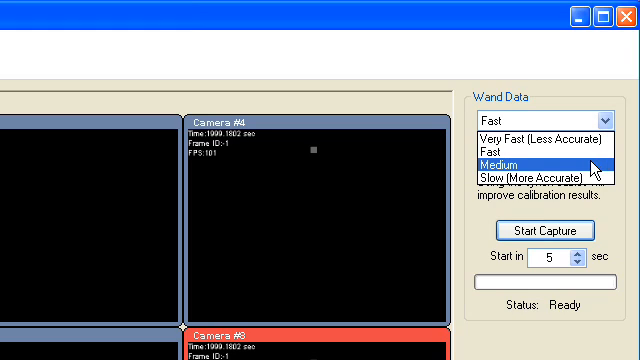
mouse_move(590, 172)
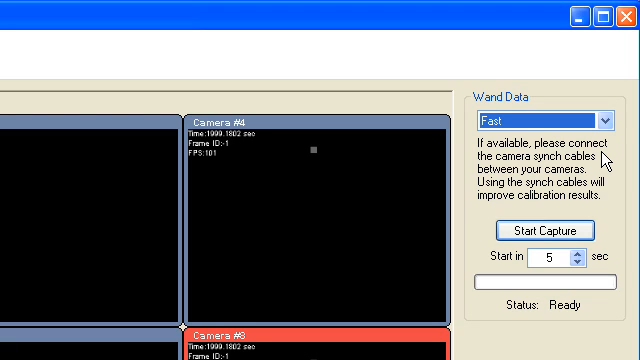
left_click(544, 228)
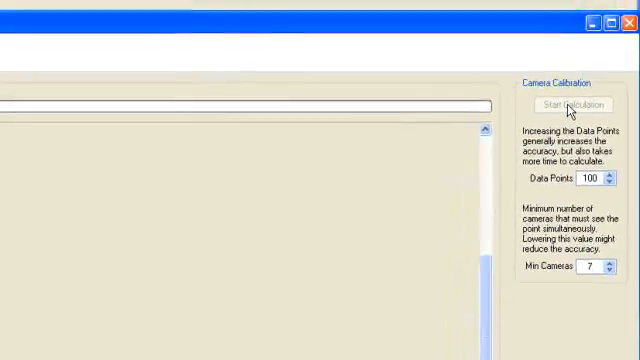
left_click(568, 104)
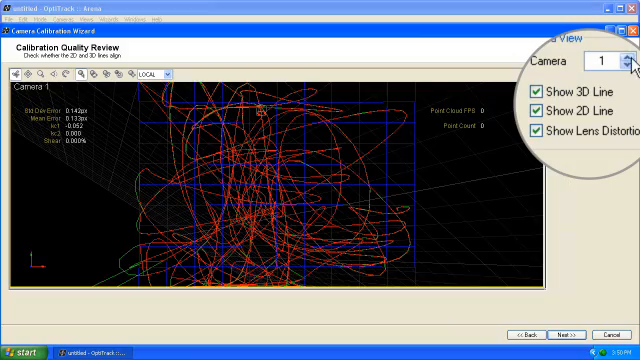
Step the Camera spinner through cameras 4, 3 and 8 to review each one's lens distortion
left_click(604, 60)
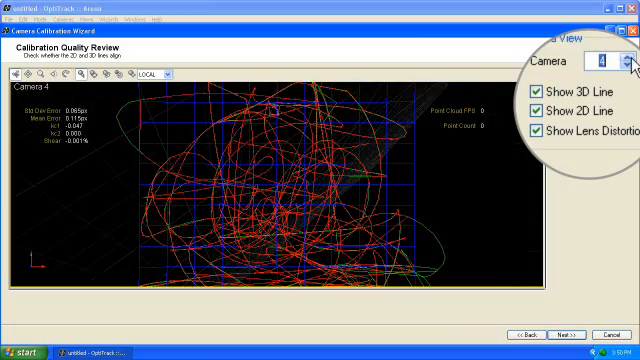
left_click(604, 58)
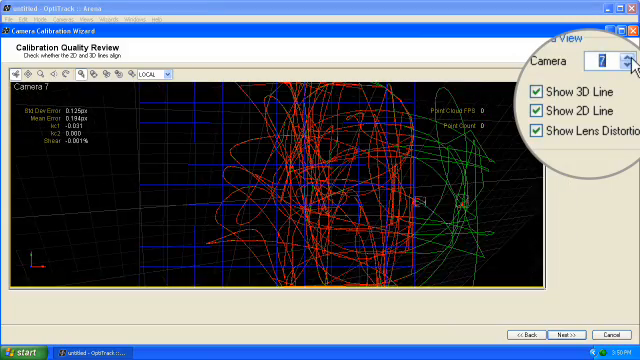
left_click(600, 58)
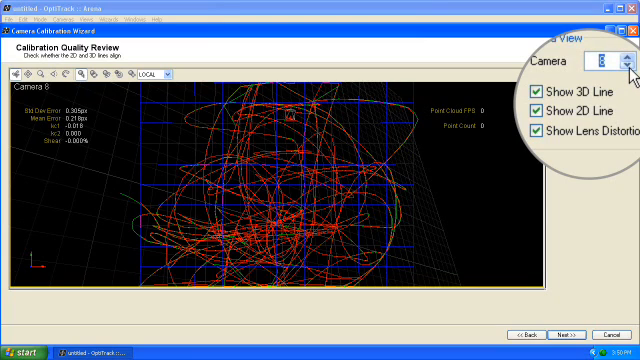